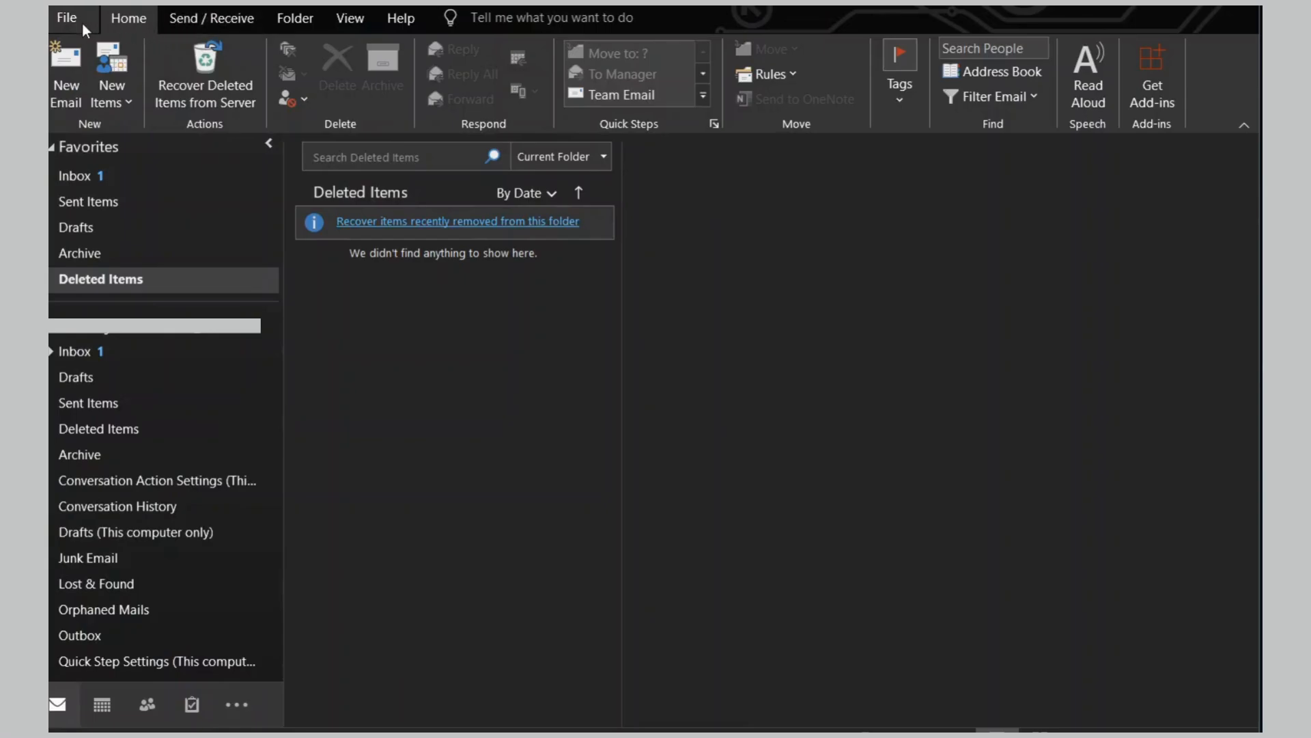
Step: Reach the Data Files list in Account Settings from the File menu
{"action": "left_click", "coordinate": [63, 18]}
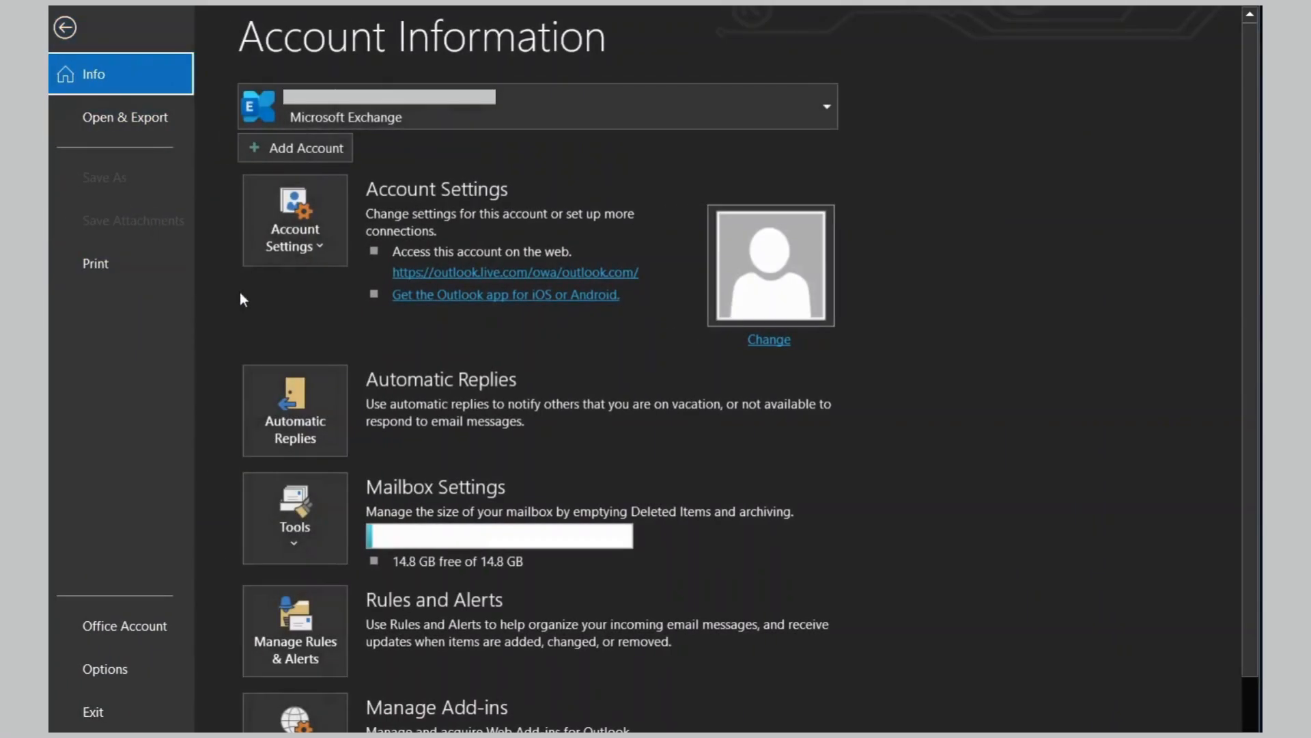
{"action": "left_click", "coordinate": [295, 220]}
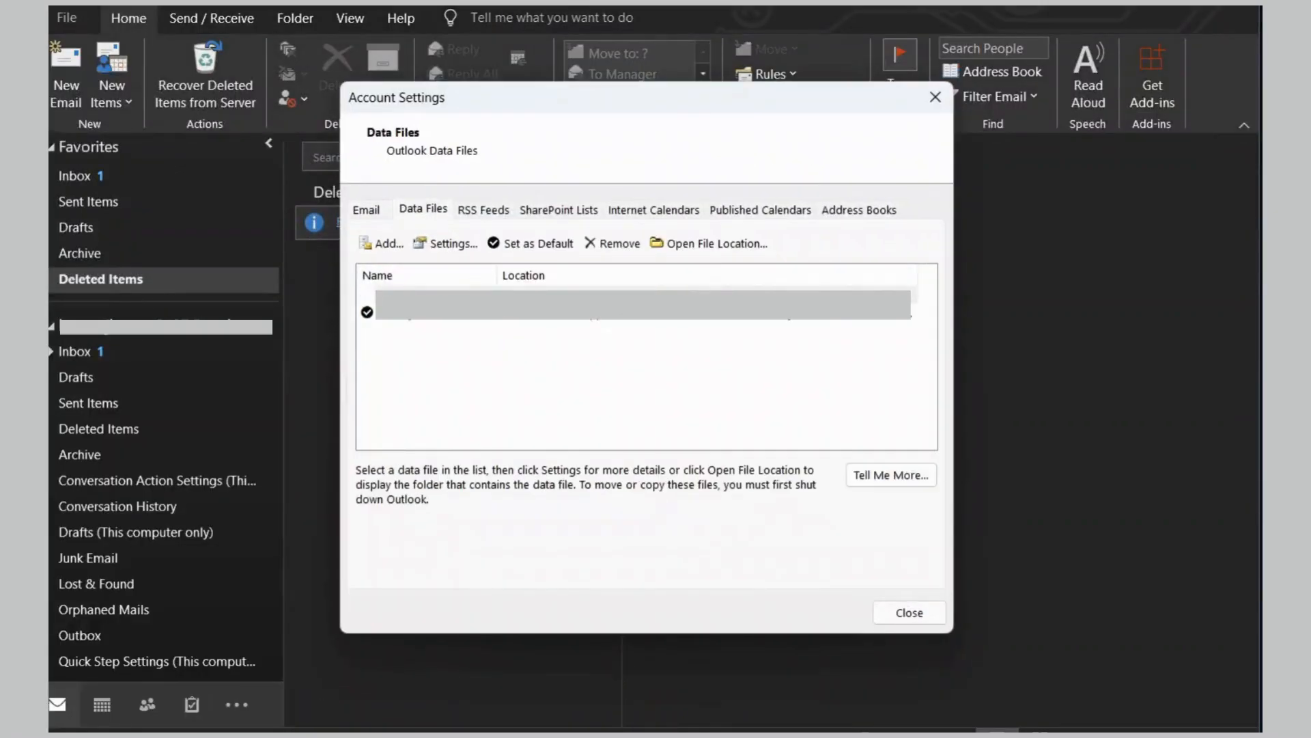
Step: Run Compact Now on the Archives data file from its settings
{"action": "left_click", "coordinate": [450, 243]}
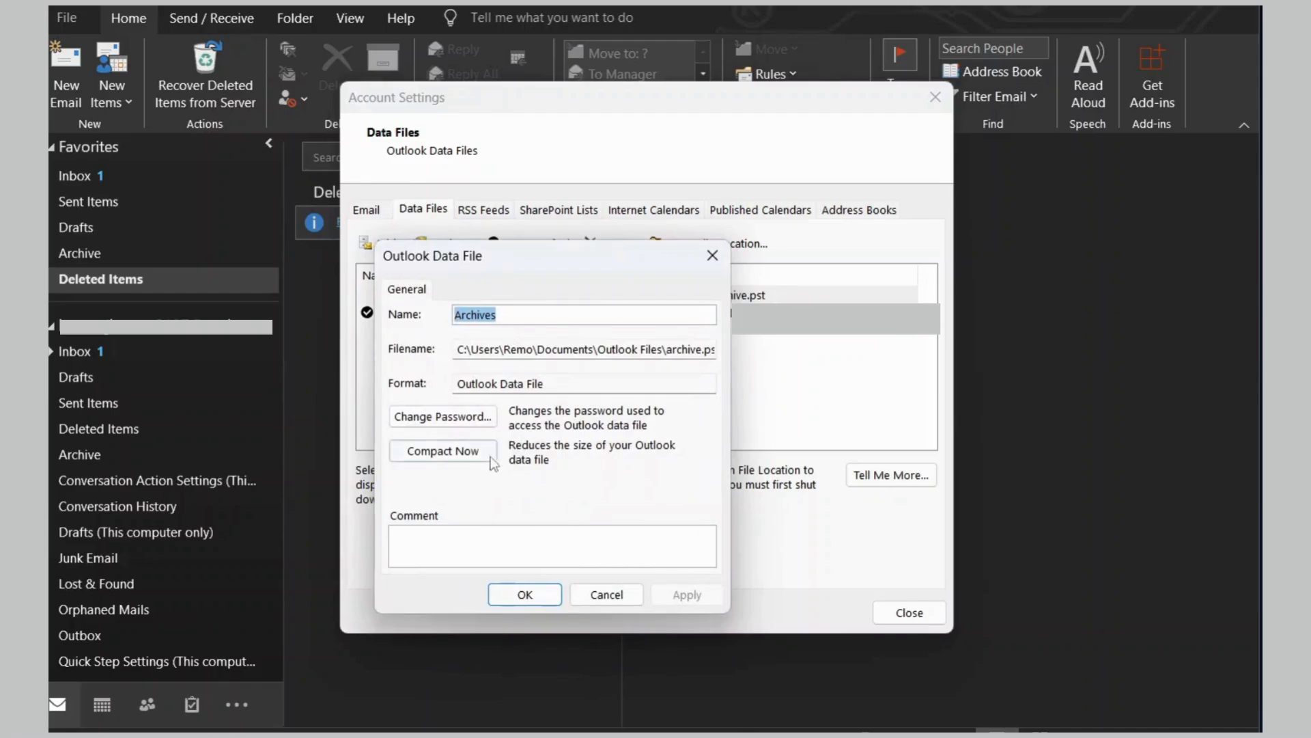
{"action": "left_click", "coordinate": [443, 451]}
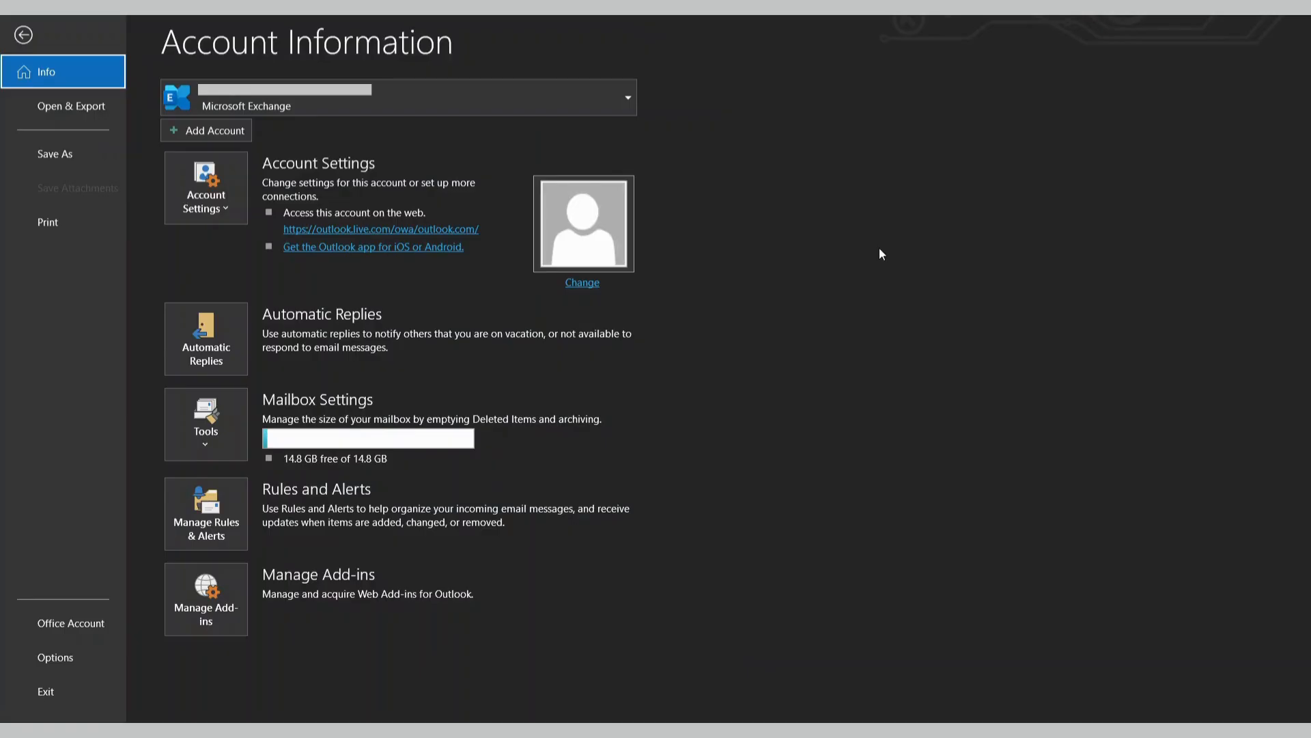
{"action": "mouse_move", "coordinate": [760, 425]}
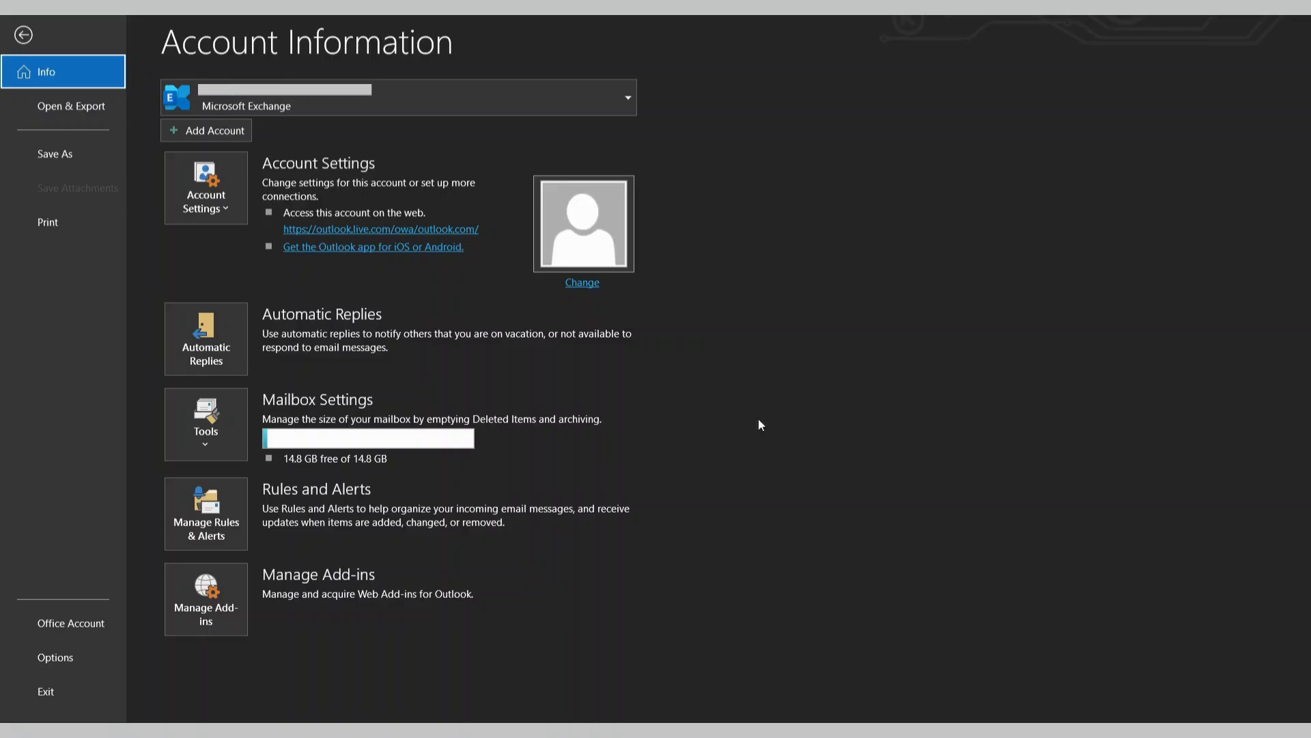
Step: Empty the Deleted Items folder via Mailbox Cleanup and confirm the permanent deletion
{"action": "left_click", "coordinate": [205, 423]}
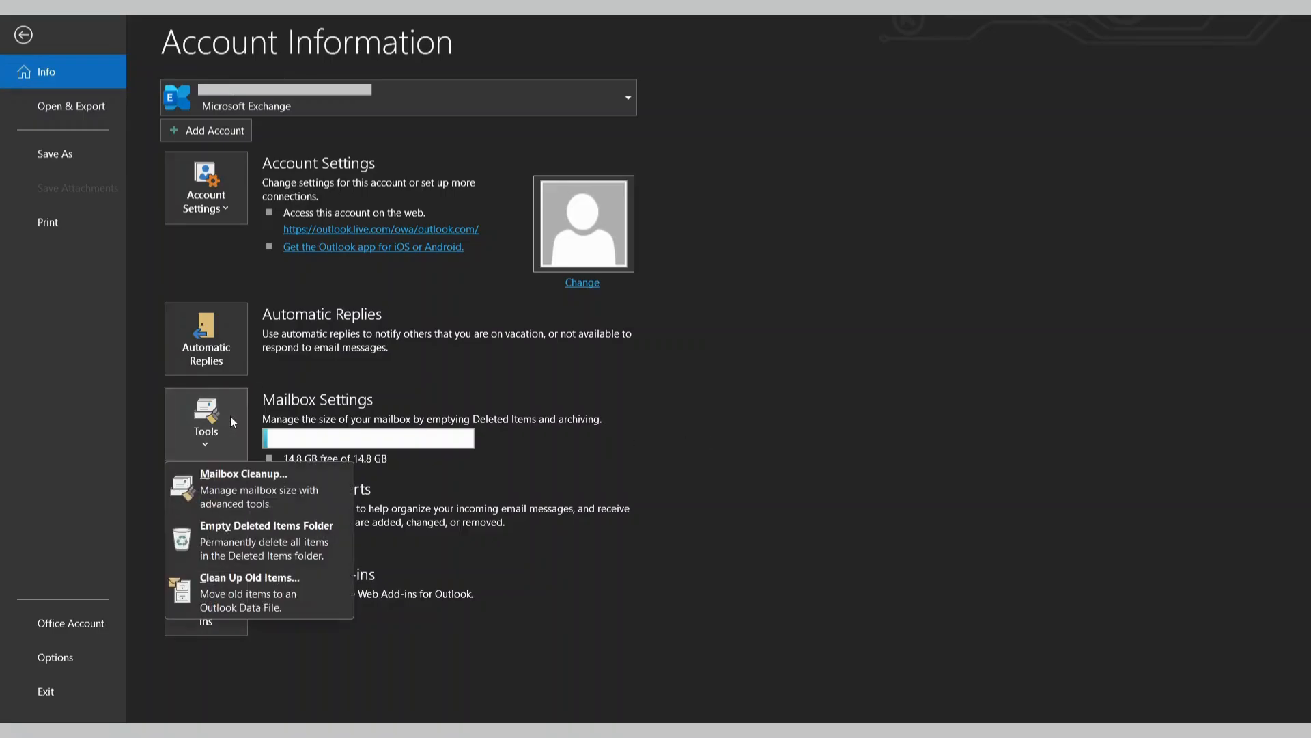
{"action": "left_click", "coordinate": [244, 474]}
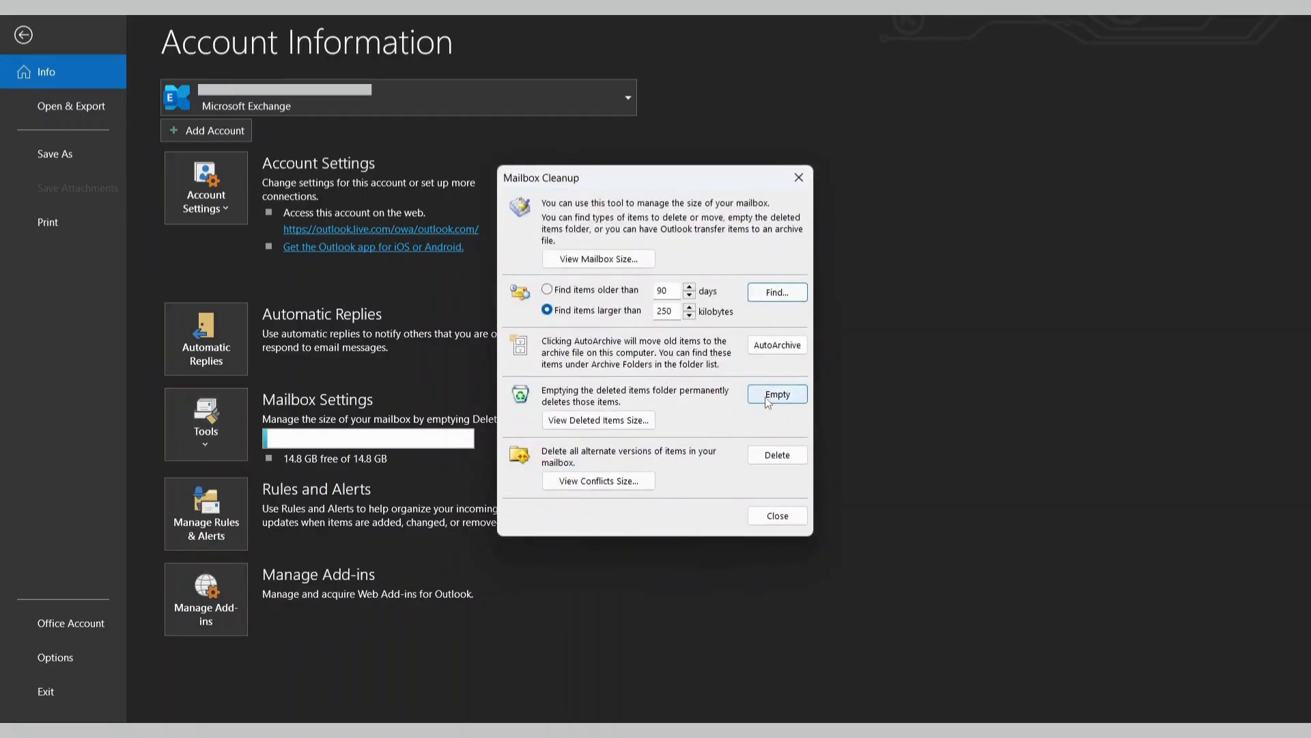
{"action": "left_click", "coordinate": [776, 393]}
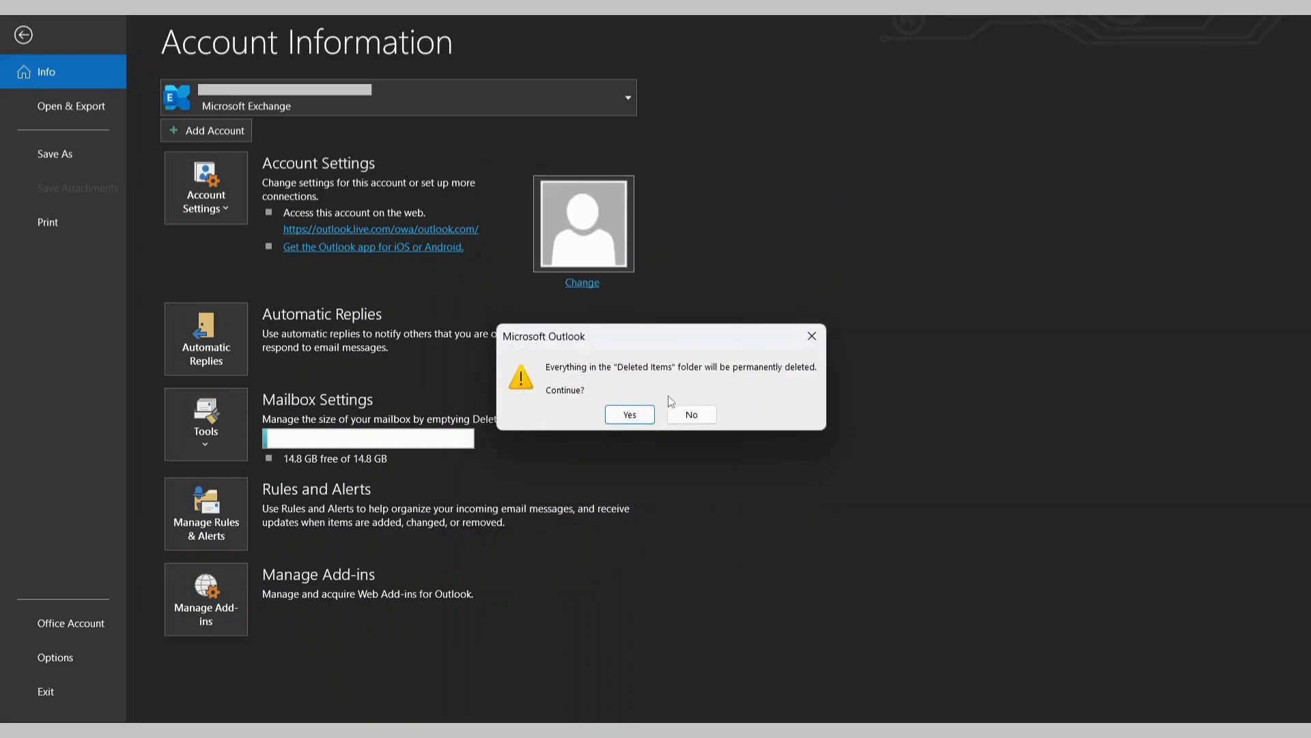
{"action": "left_click", "coordinate": [628, 415]}
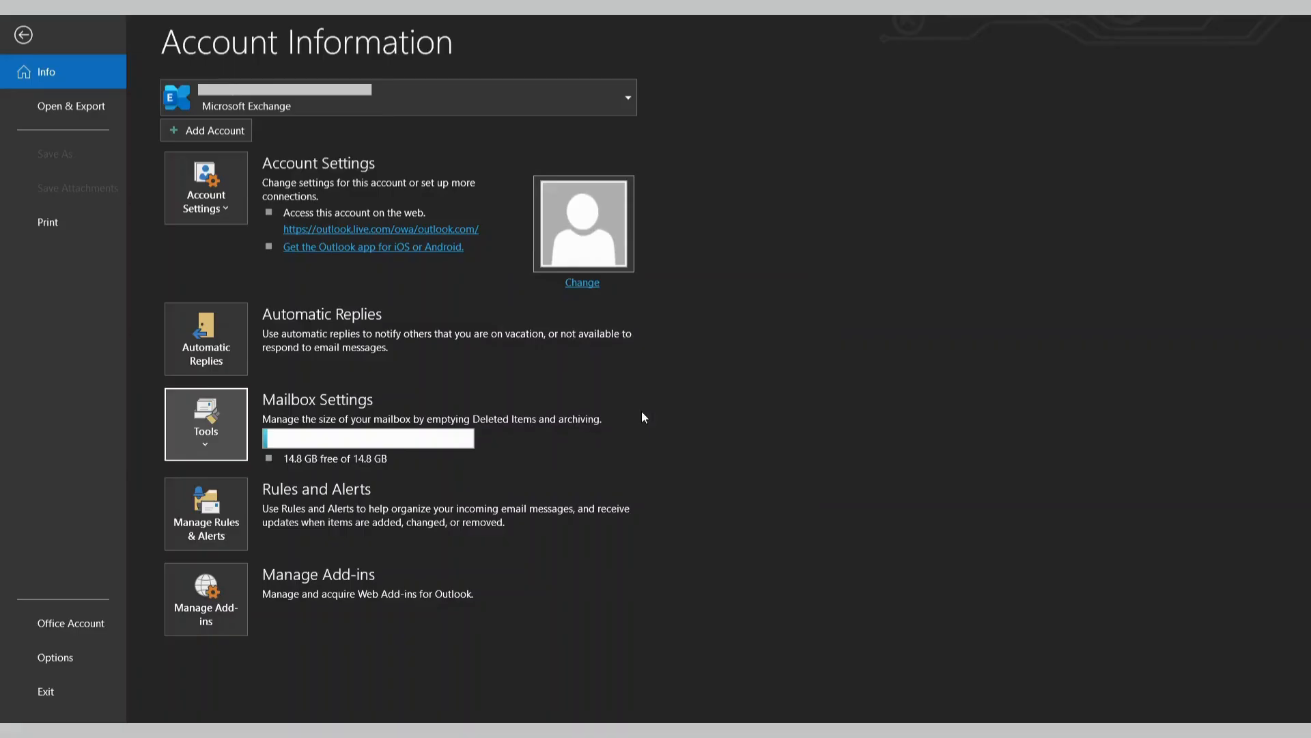
{"action": "left_click", "coordinate": [205, 600]}
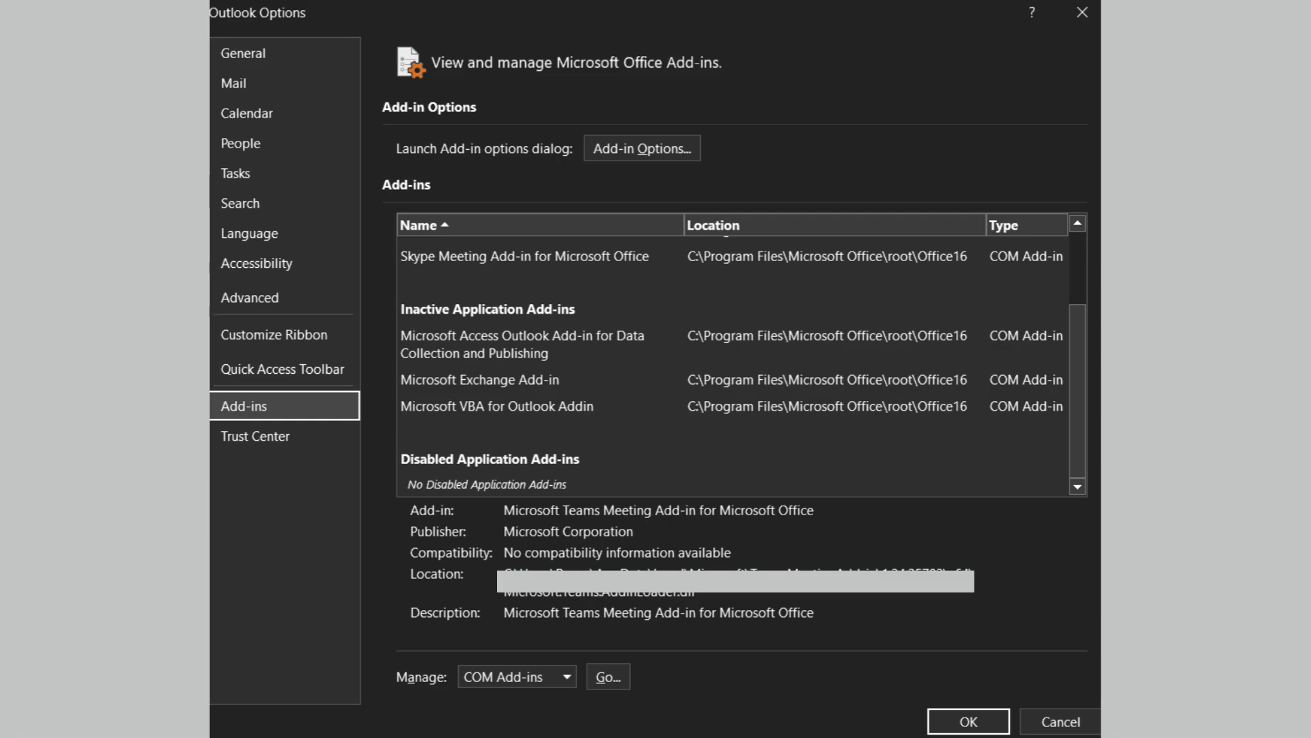
Step: Show the Add-ins page of Outlook Options listing active and inactive add-ins
{"action": "left_click", "coordinate": [964, 721]}
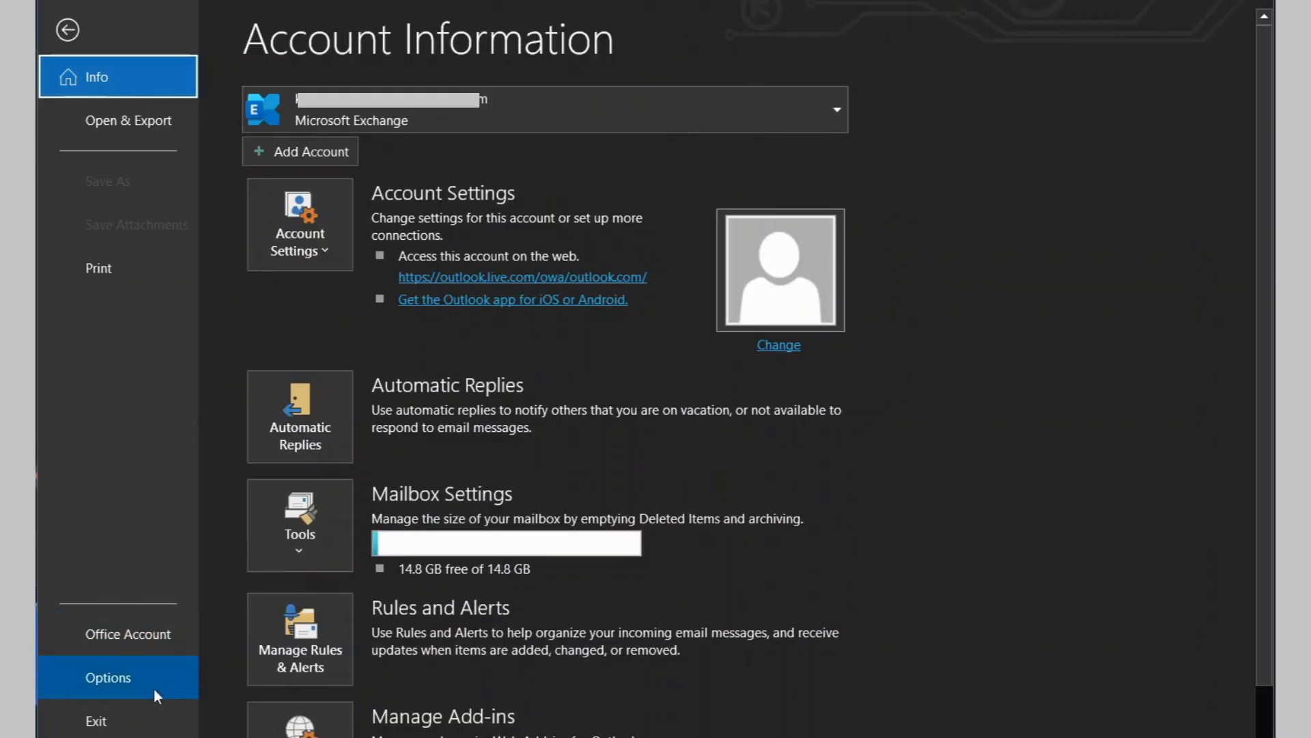
{"action": "left_click", "coordinate": [106, 676]}
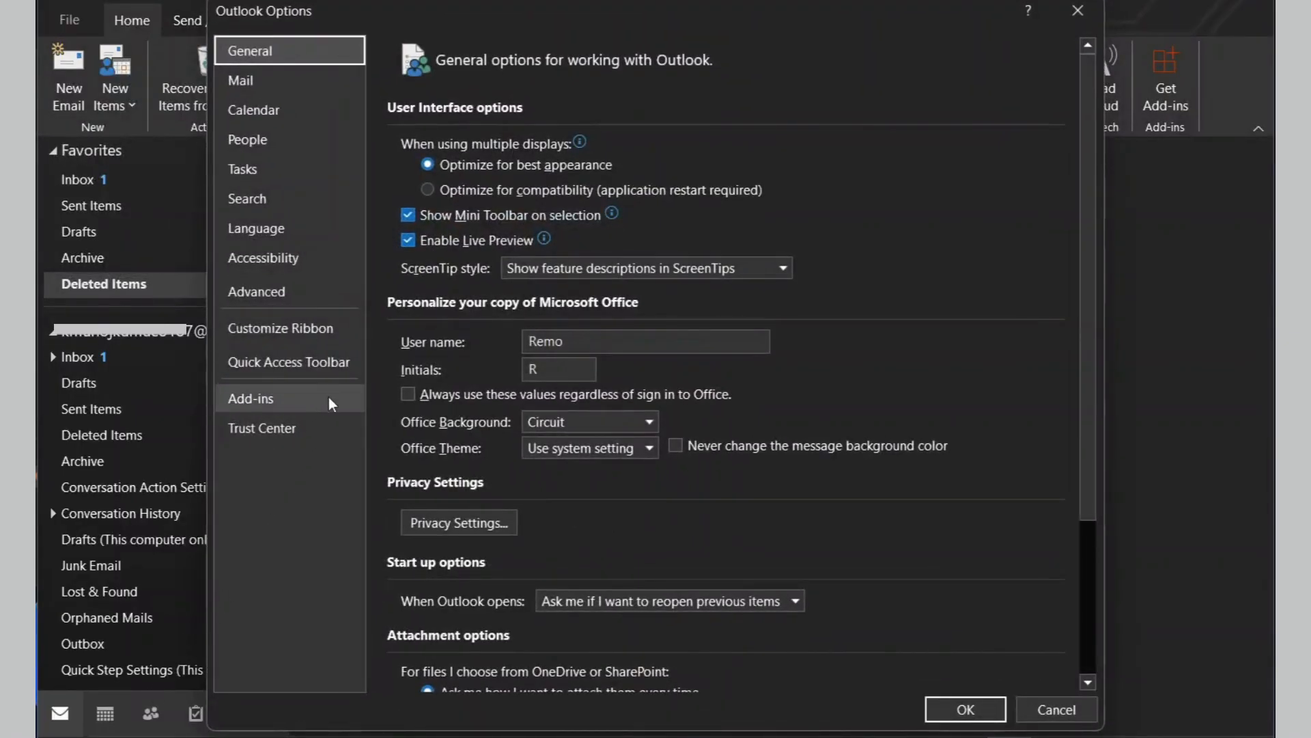
{"action": "left_click", "coordinate": [251, 399]}
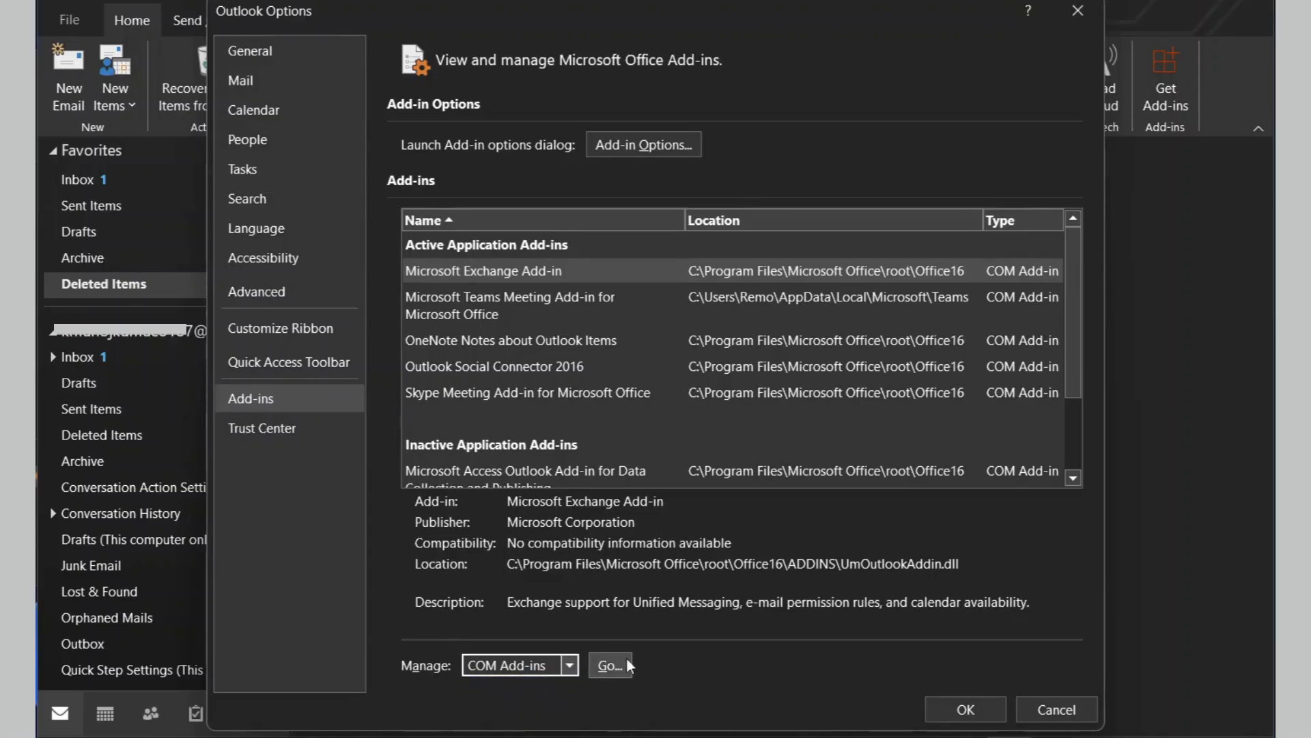
Step: Uncheck the Microsoft Teams Meeting Add-in in the COM Add-ins list
{"action": "left_click", "coordinate": [609, 665]}
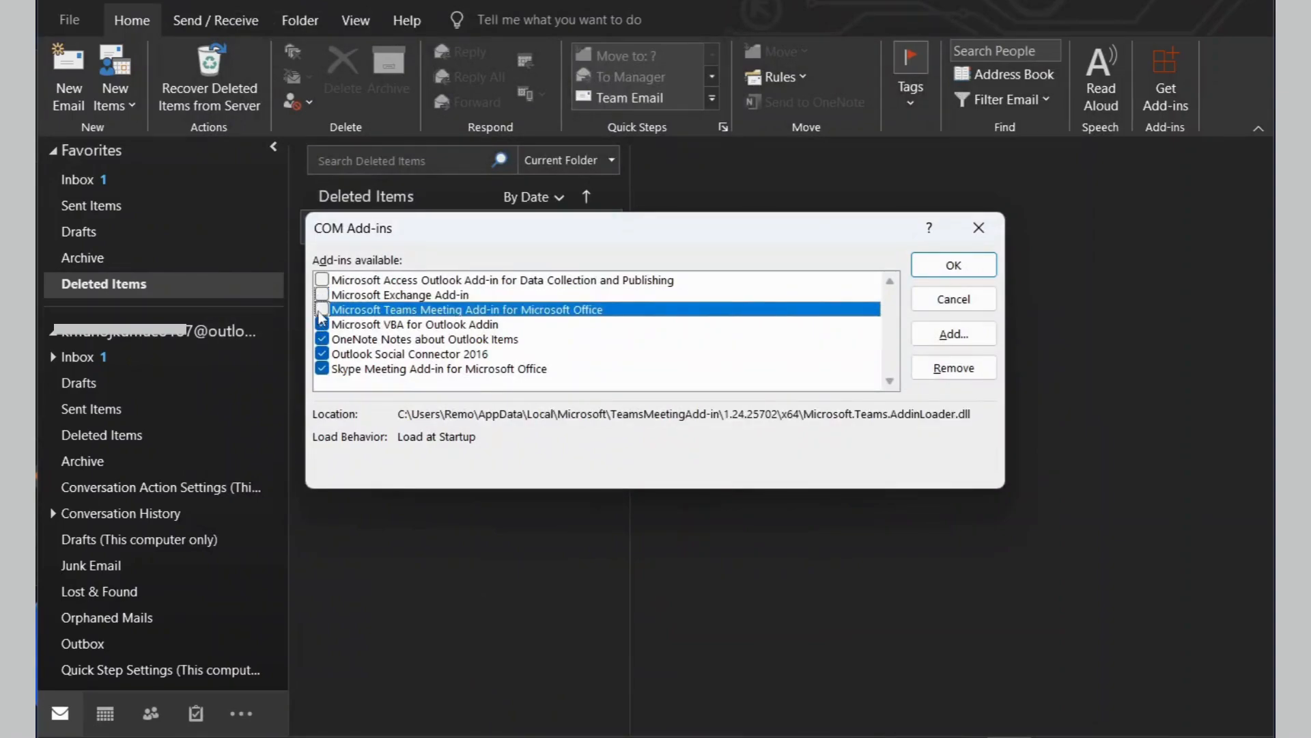
{"action": "left_click", "coordinate": [322, 308]}
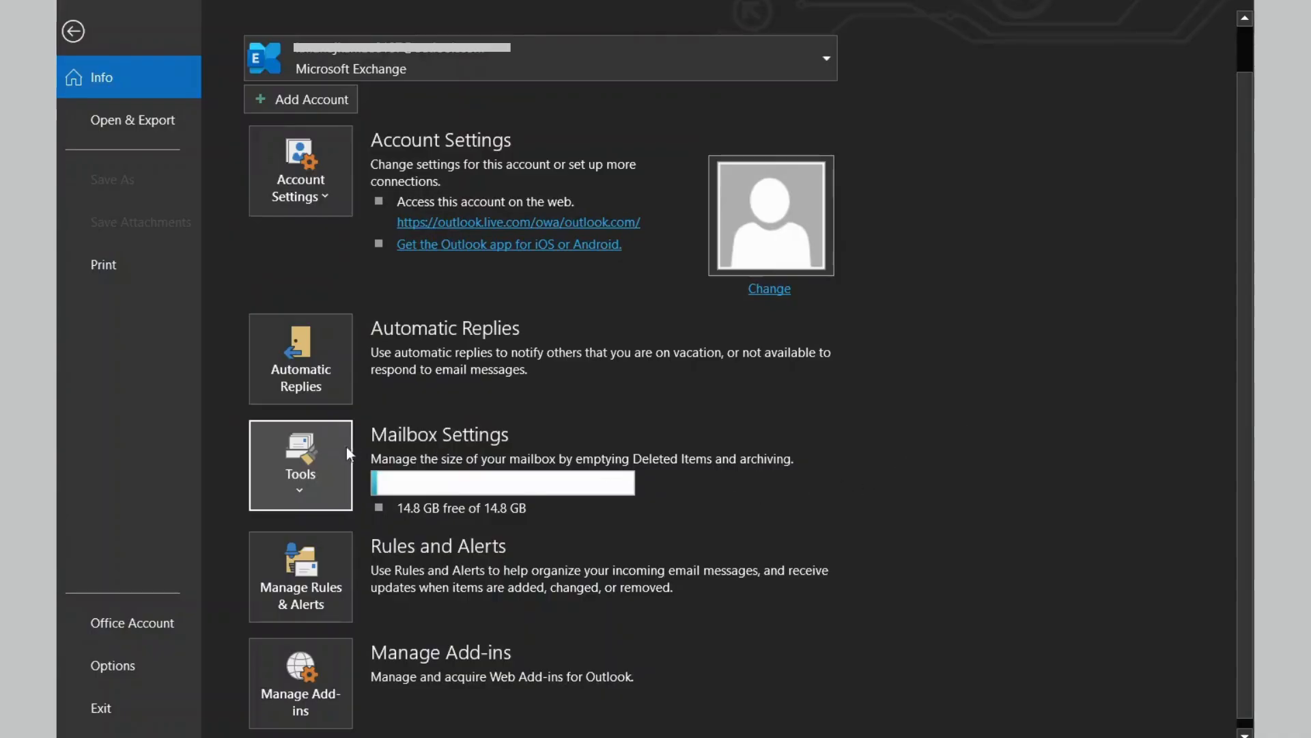
Step: Bring up the Mailbox Cleanup window with its AutoArchive option via Tools
{"action": "left_click", "coordinate": [300, 464]}
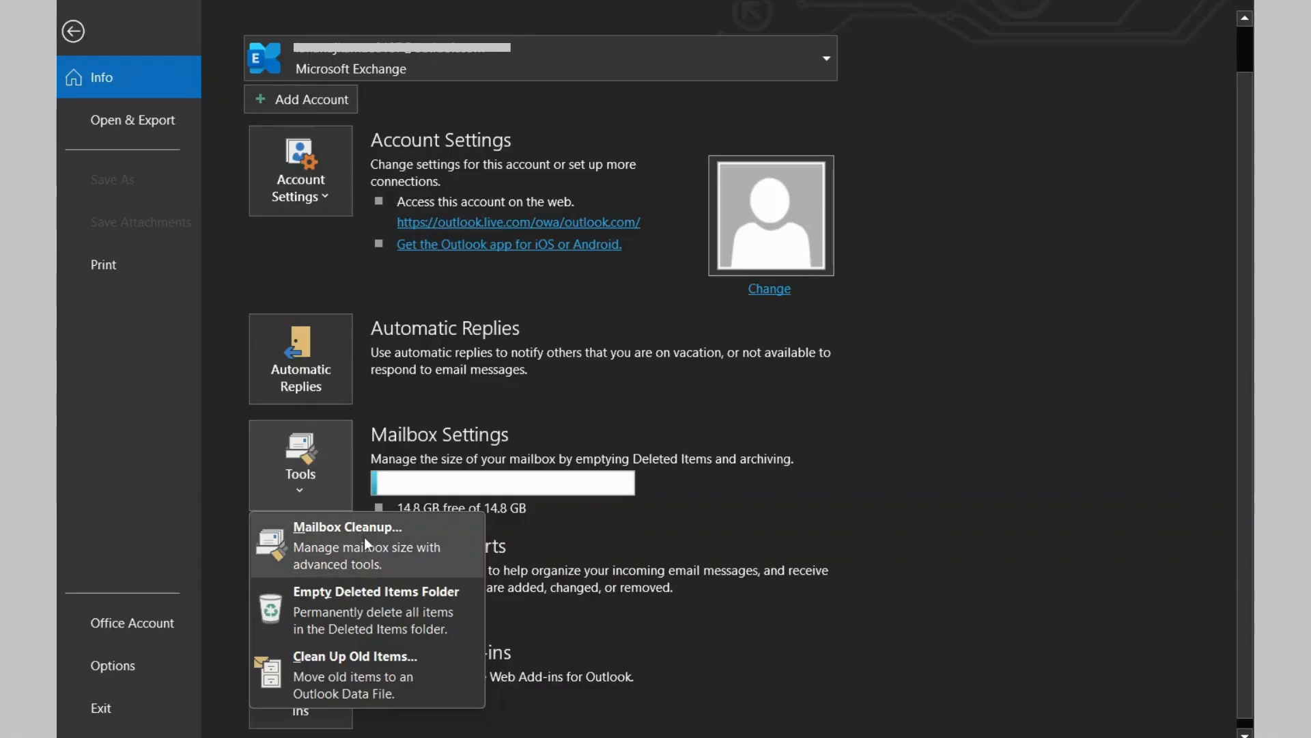
{"action": "left_click", "coordinate": [348, 527]}
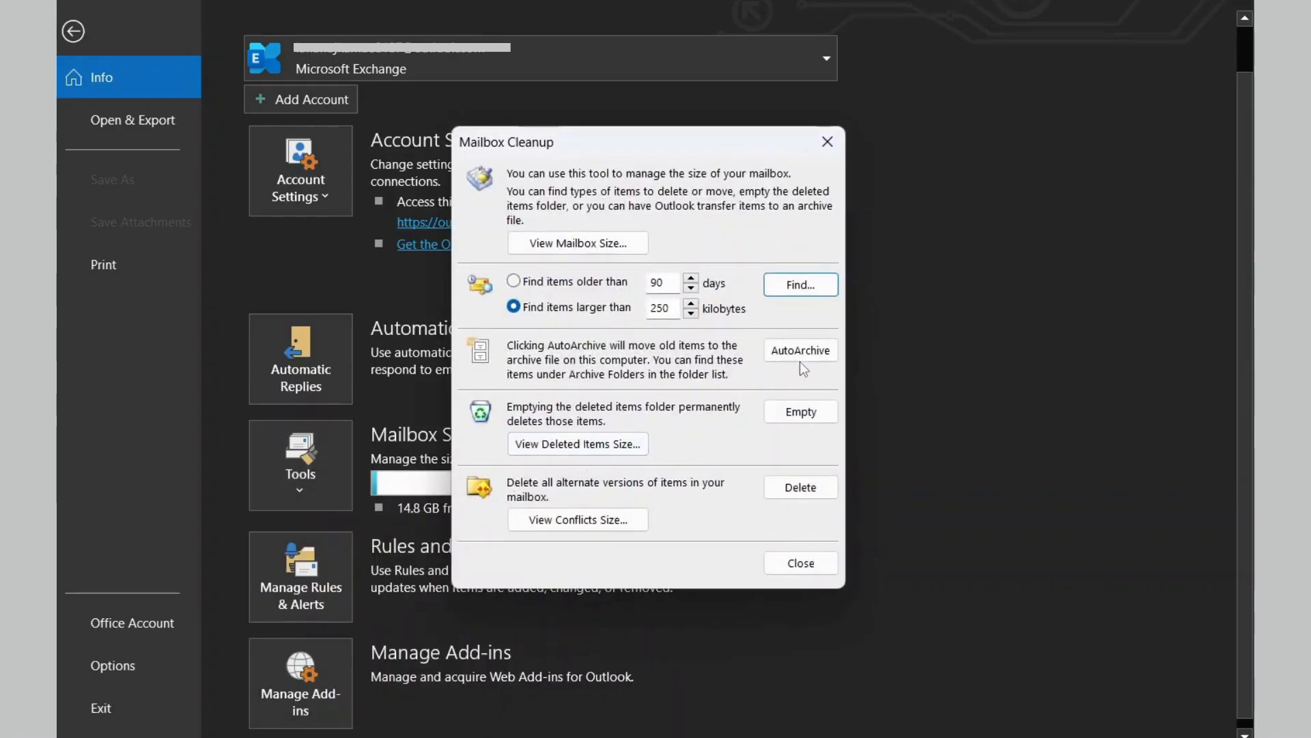